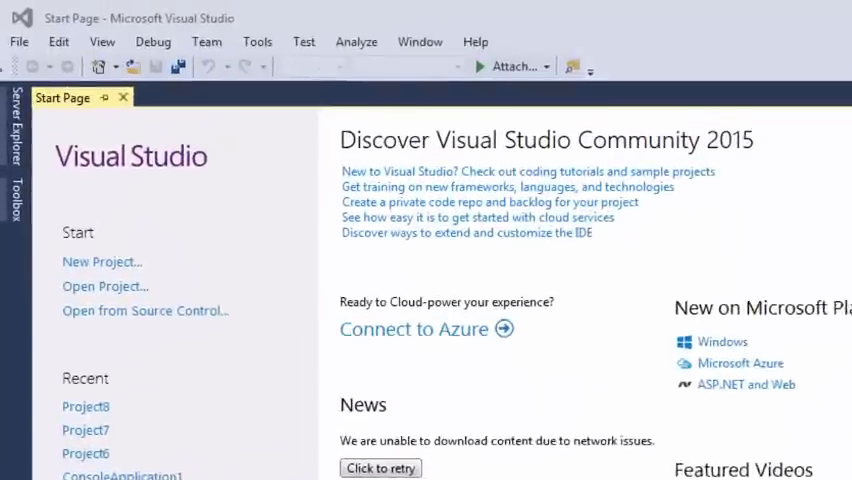
# - Start a new Visual C++ Win32 Console Application project named ConsoleApplication2
pyautogui.click(18, 40)
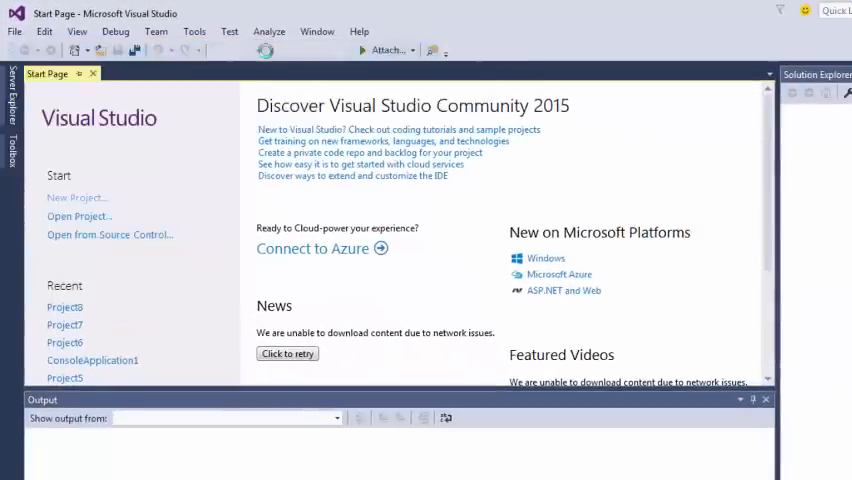
pyautogui.click(74, 196)
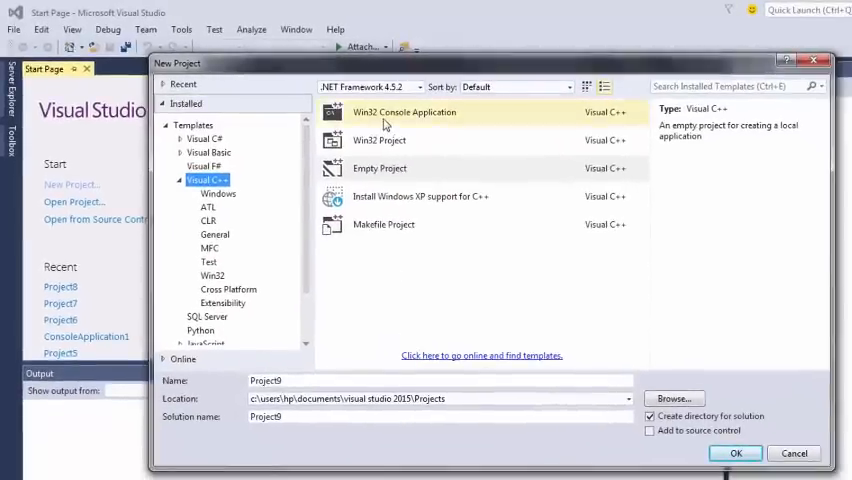
pyautogui.click(404, 112)
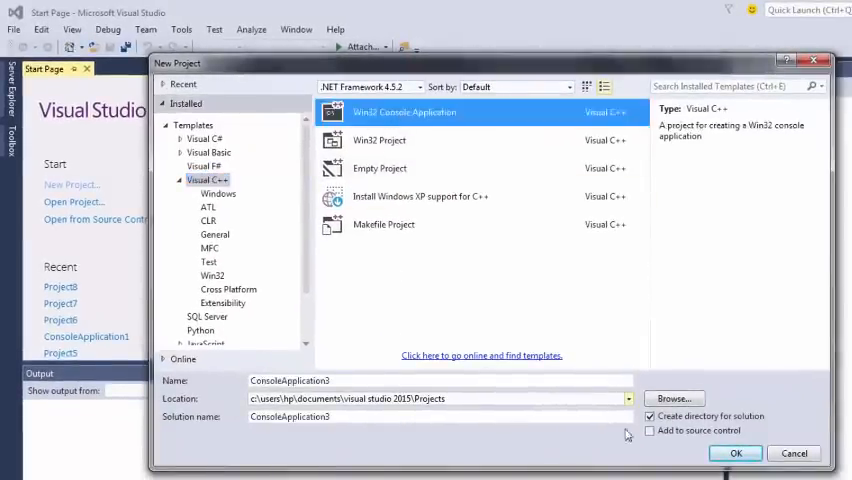
pyautogui.click(736, 452)
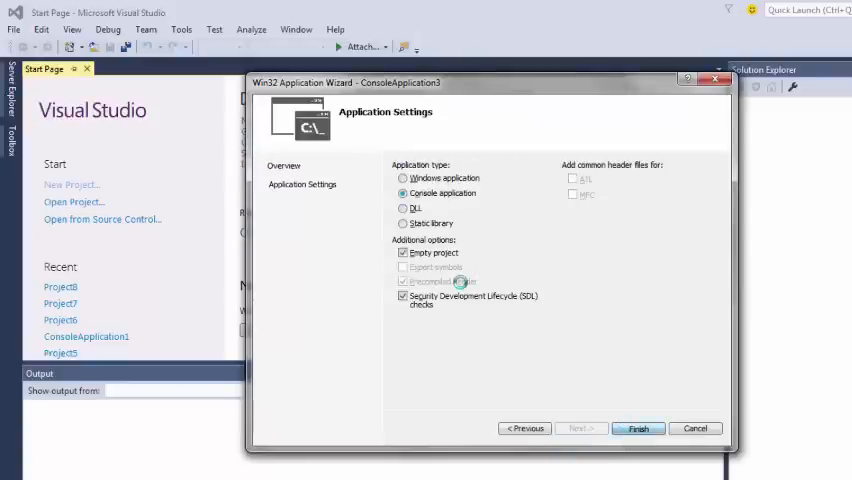
# - Finish the wizard with Empty project enabled so the solution loads with no files
pyautogui.click(638, 428)
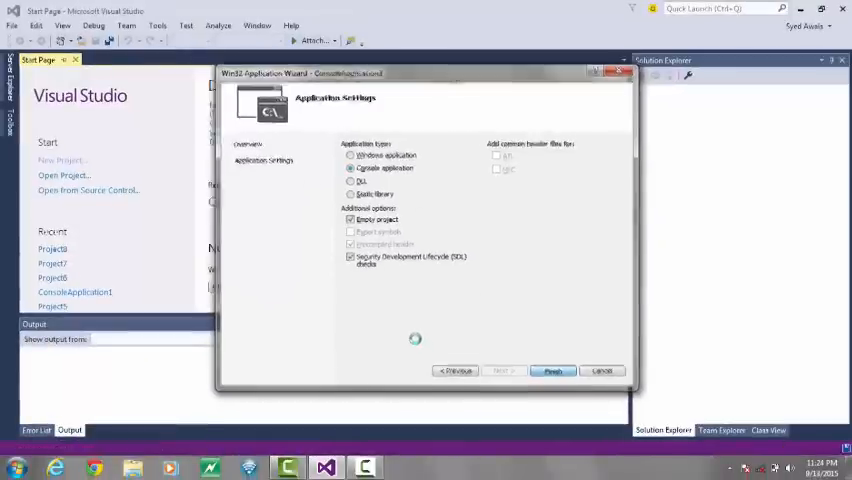
pyautogui.click(552, 372)
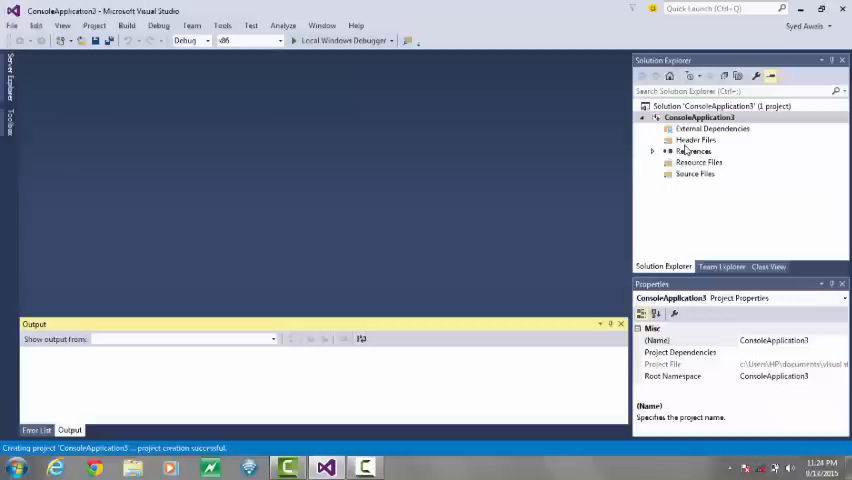
# - Add a new C++ File, Source.cpp, under the Header Files folder in Solution Explorer
pyautogui.rightClick(696, 140)
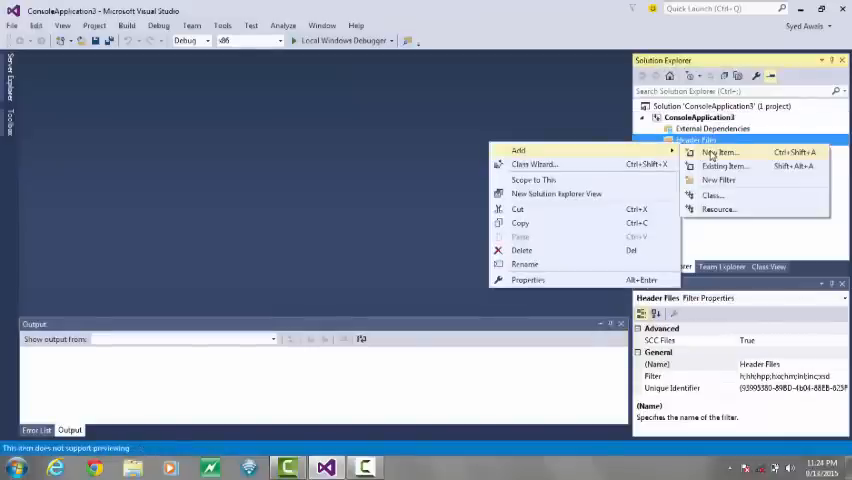
pyautogui.click(716, 152)
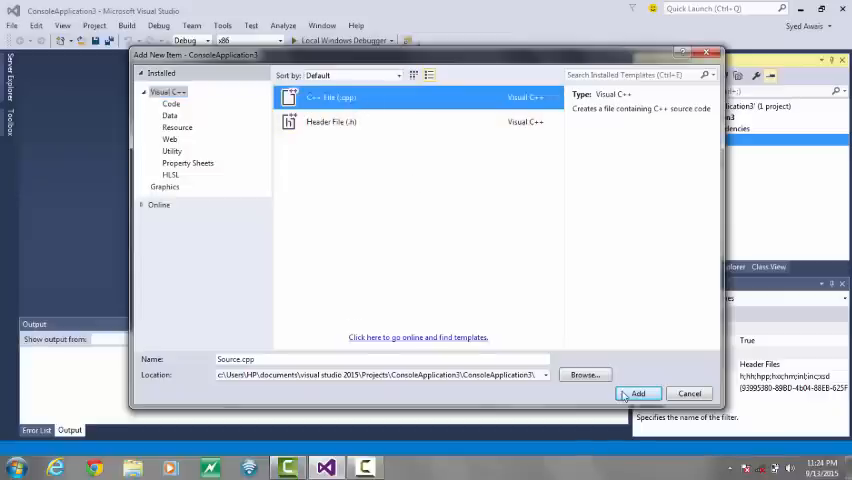
pyautogui.click(636, 392)
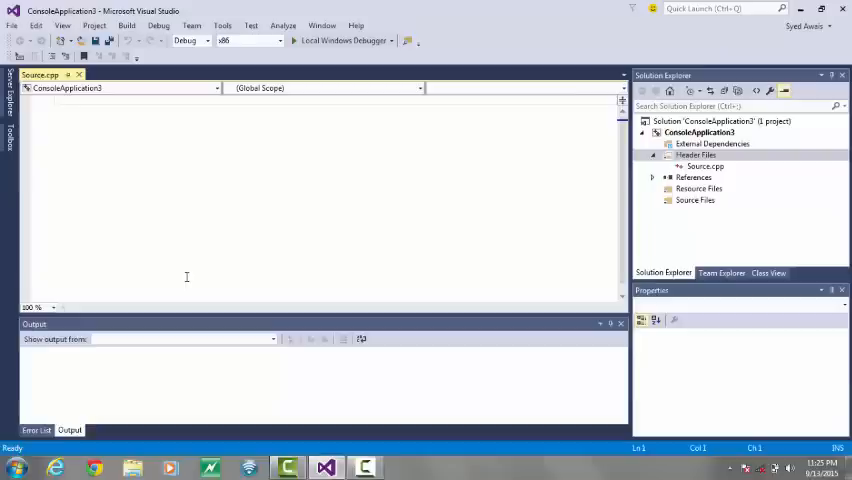
pyautogui.moveTo(180, 282)
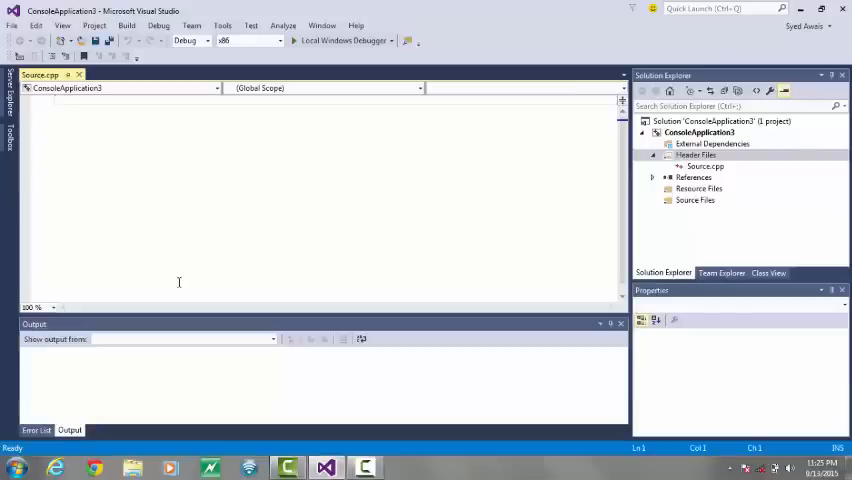